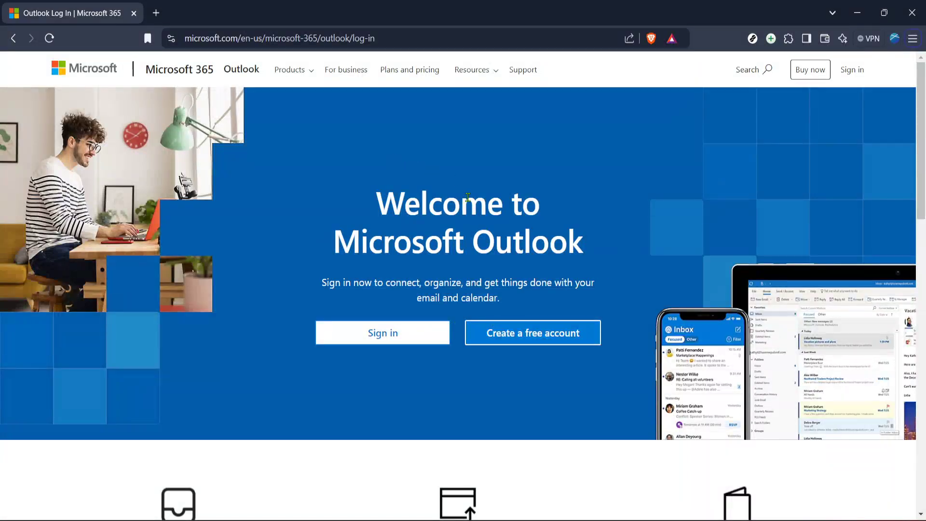
mouse_move(433, 254)
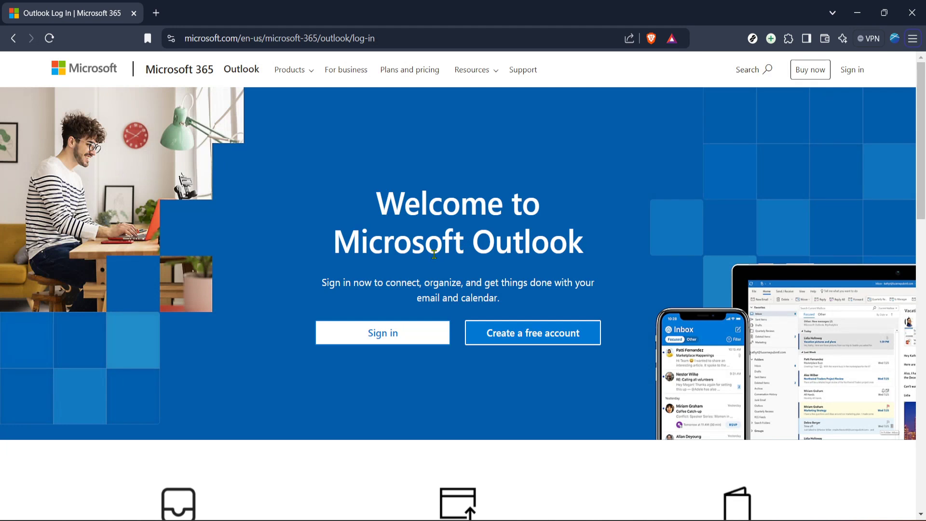
mouse_move(469, 222)
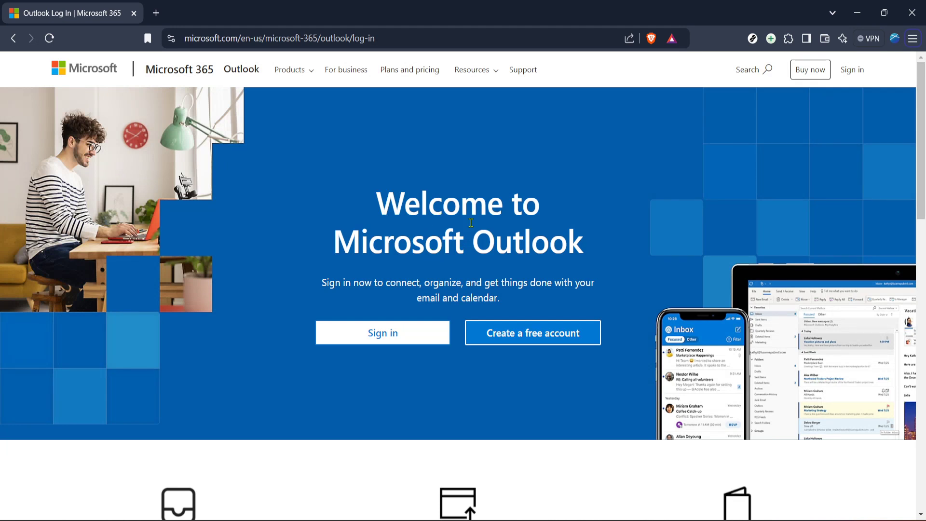
mouse_move(445, 397)
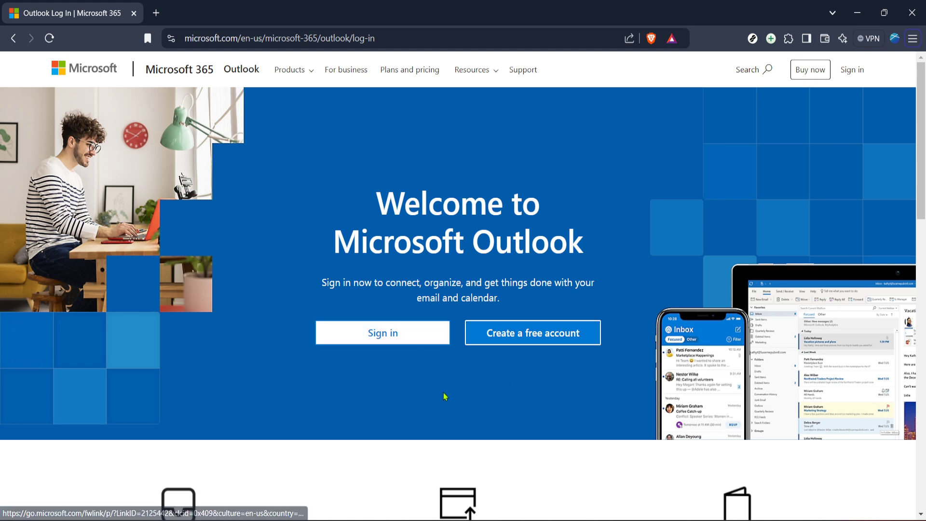
Step: Sign in from the Outlook welcome page to reach the mailbox inbox
click(382, 333)
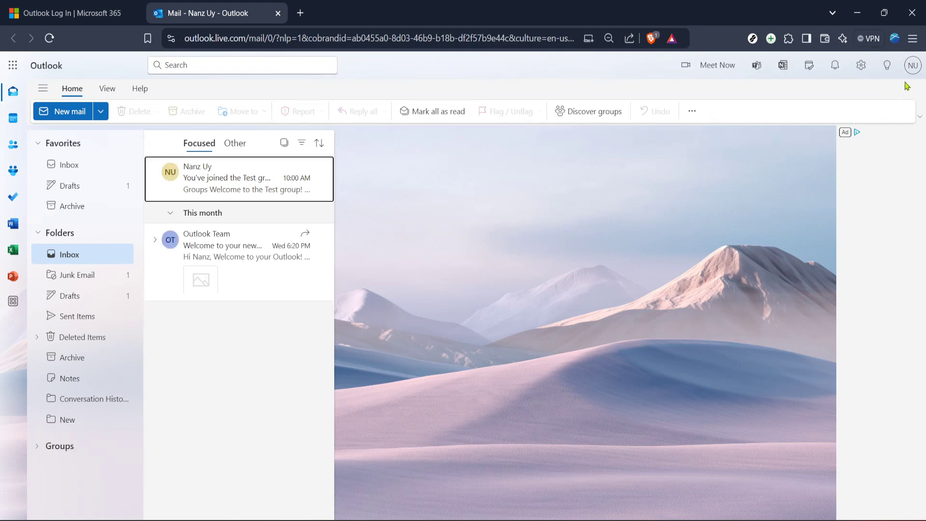
Step: From the profile avatar, go to My Microsoft account and its Security page
click(911, 65)
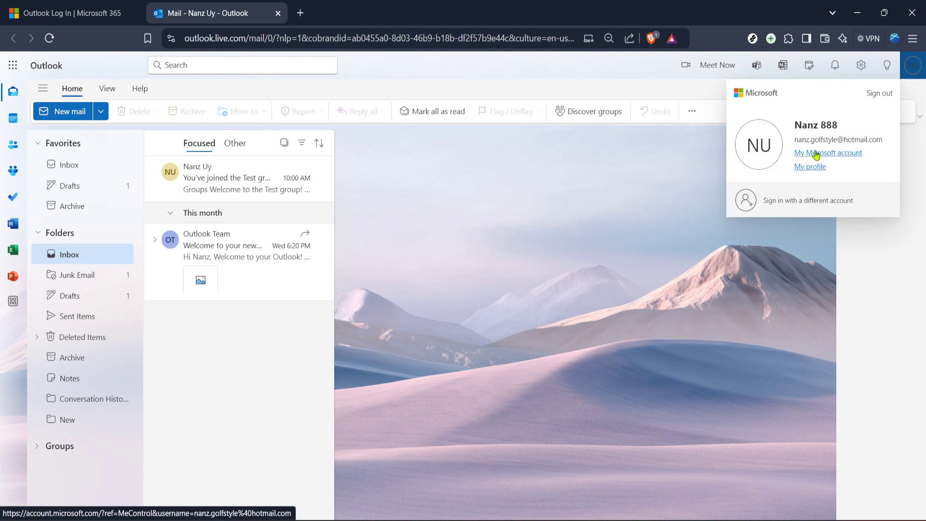
click(827, 153)
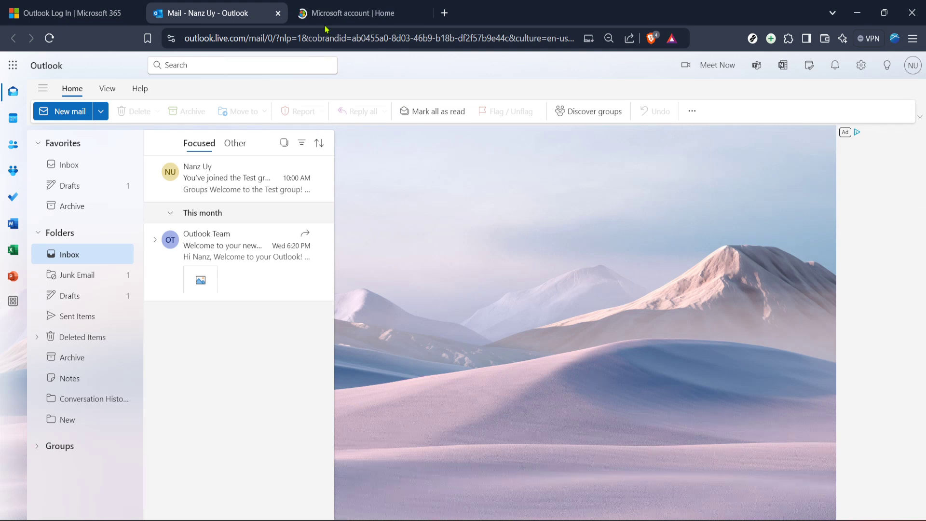
mouse_move(285, 209)
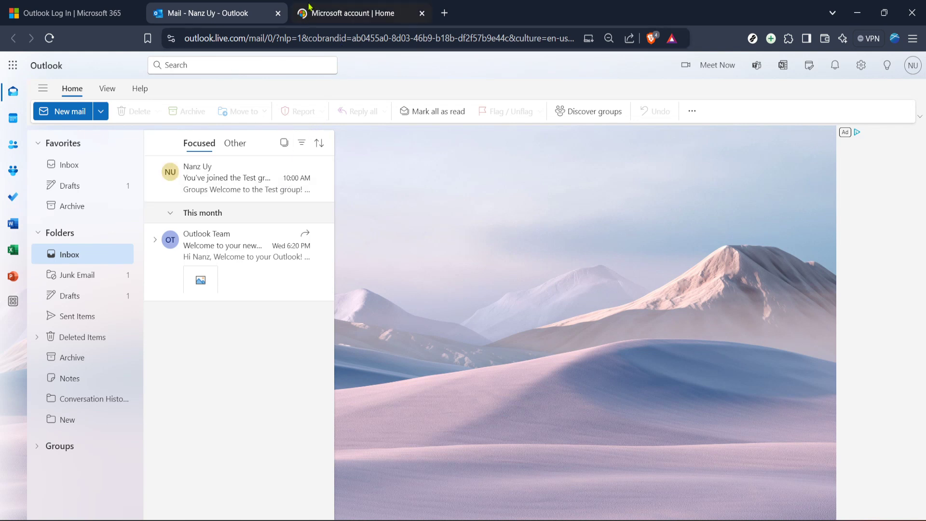
click(359, 13)
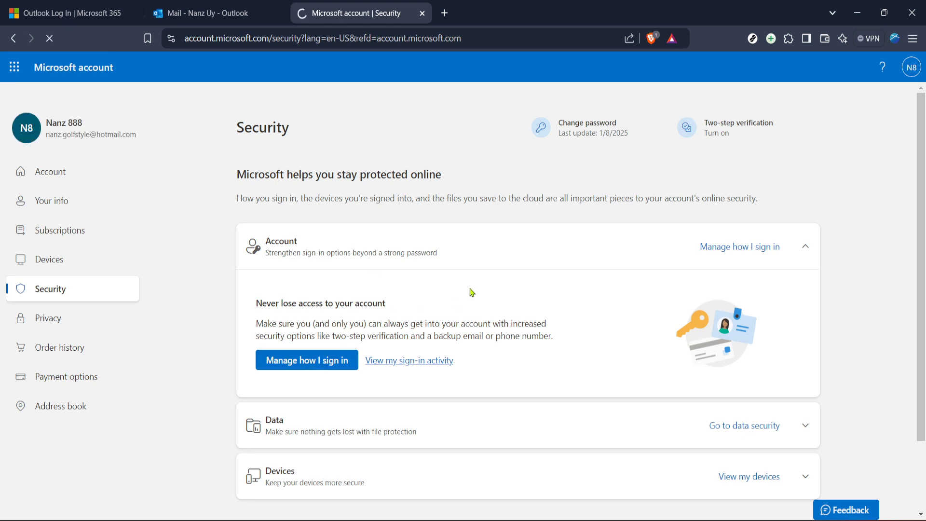
Step: Enter Manage how I sign in, then Manage under Two-step verification
click(307, 360)
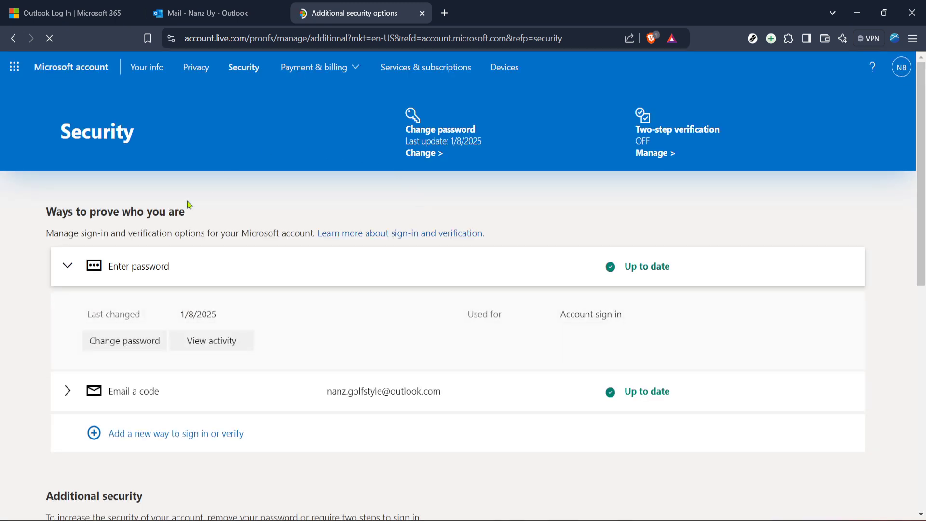
scroll(down, 3)
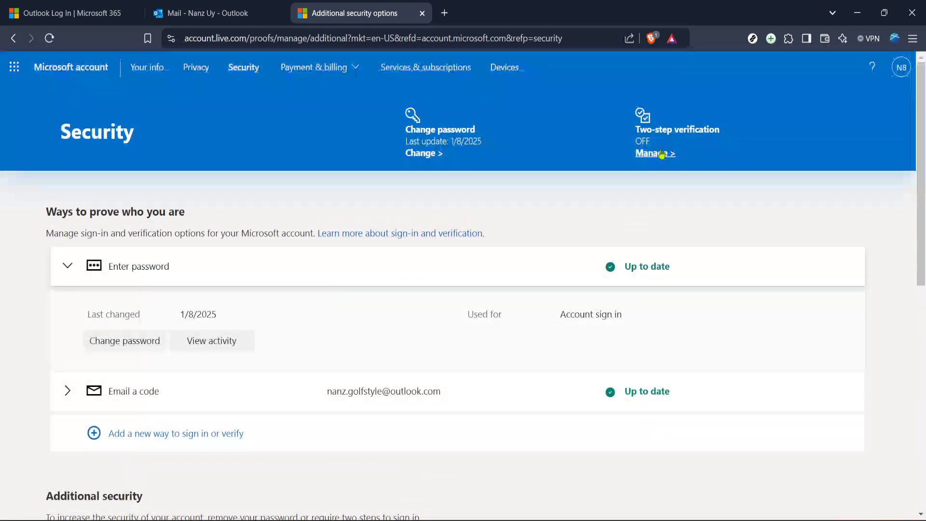
click(653, 154)
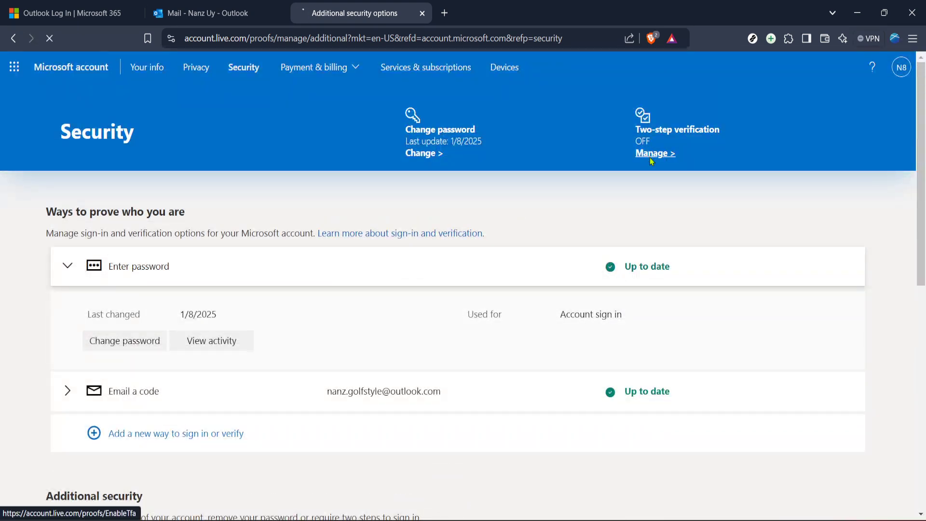
click(652, 154)
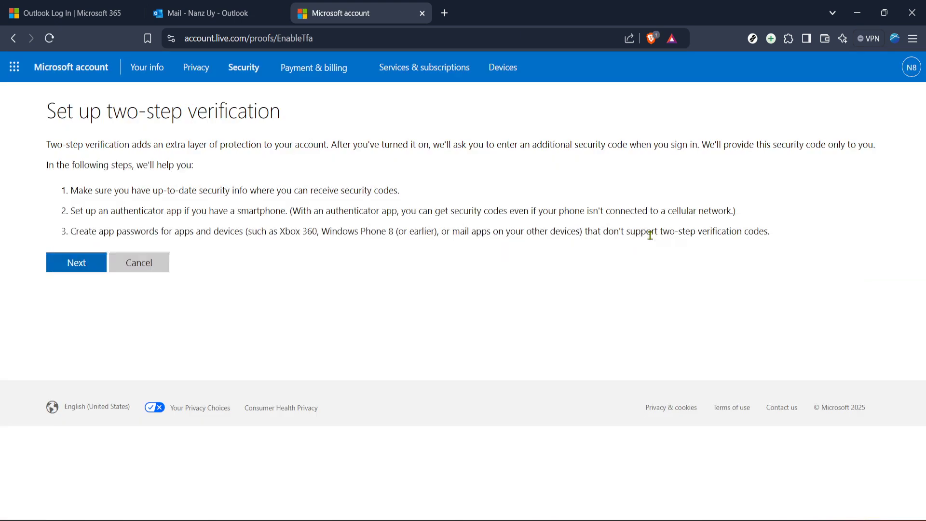
Step: Continue past the introduction with Next to the identity verification method page
click(75, 263)
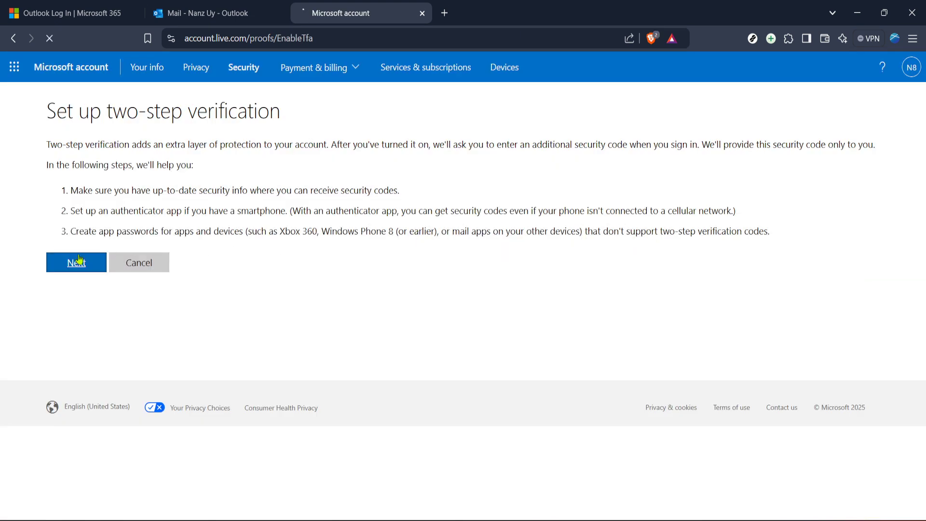
mouse_move(351, 208)
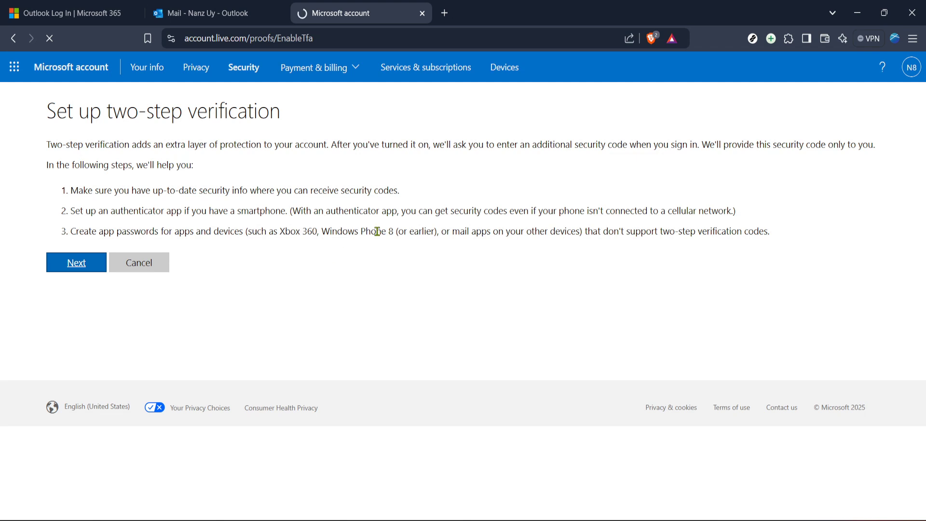
click(75, 262)
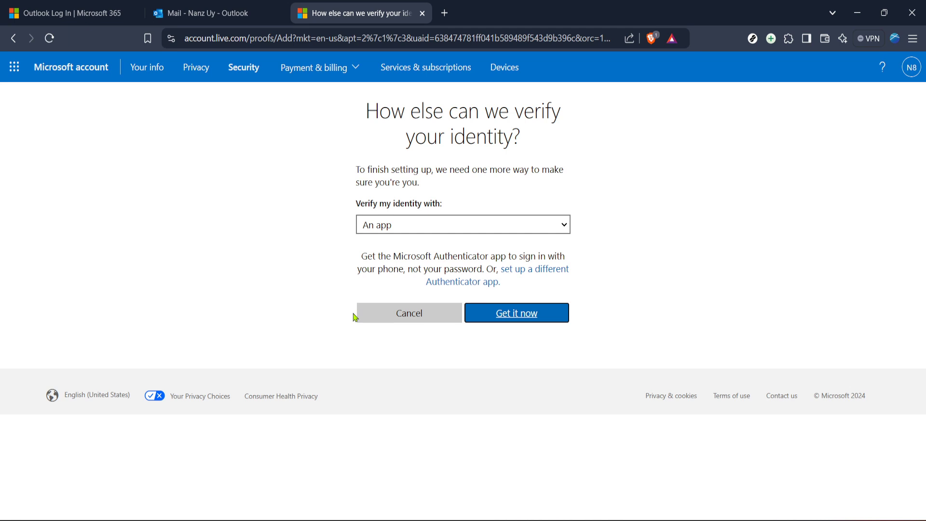
mouse_move(369, 253)
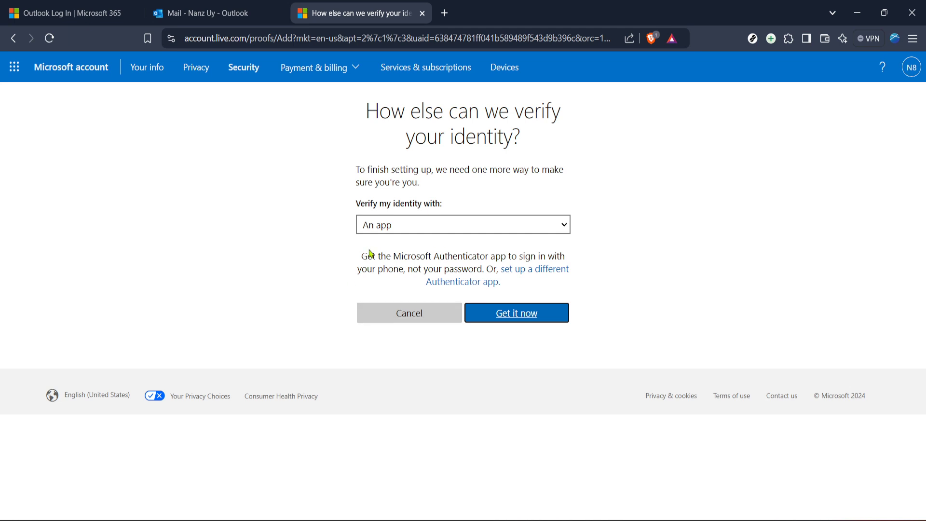
mouse_move(367, 251)
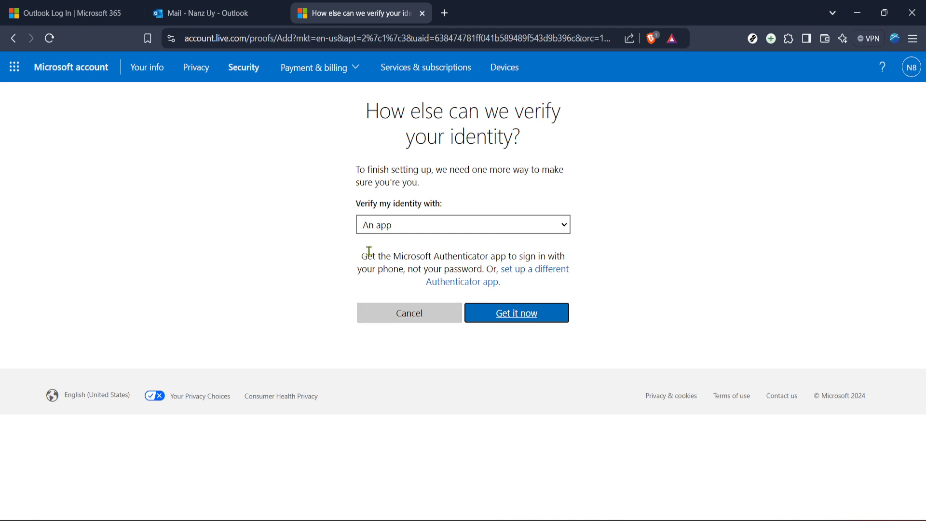
mouse_move(281, 219)
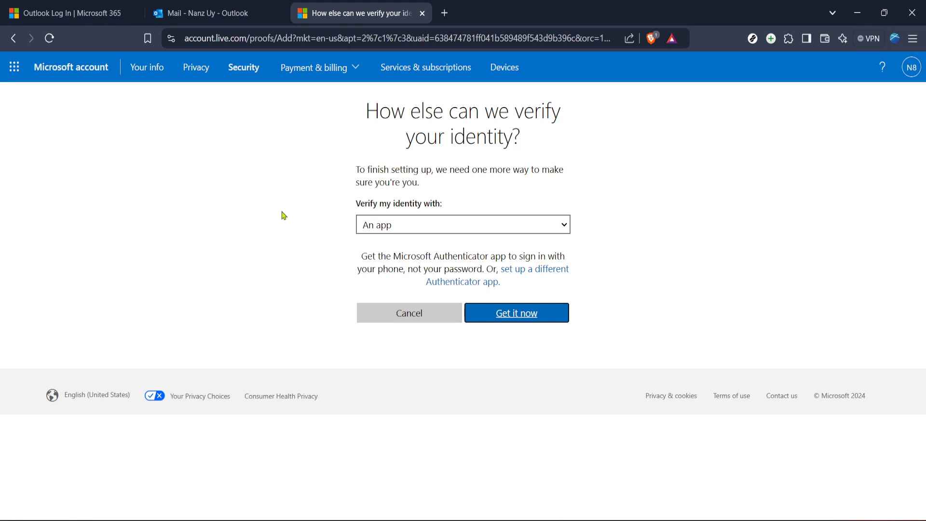
Step: Choose An alternate email address as the verification method, then reopen the method list
click(462, 225)
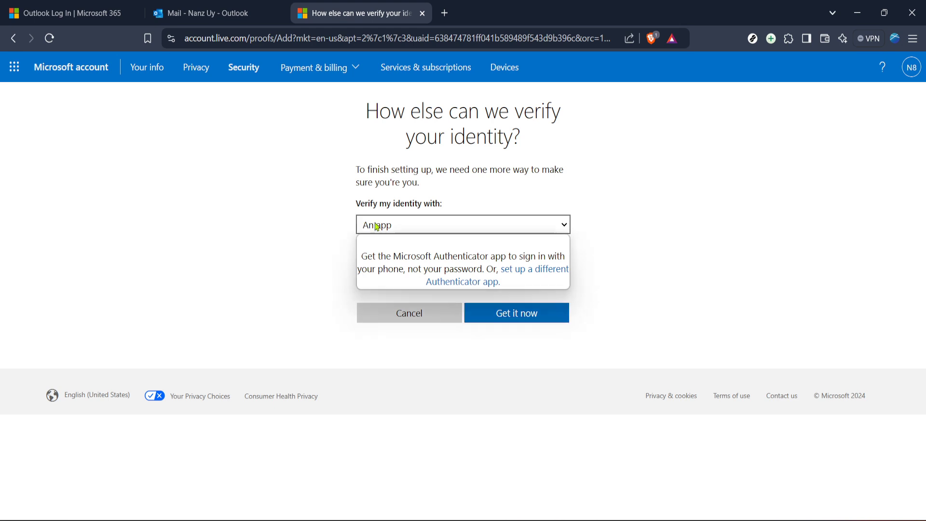
click(462, 224)
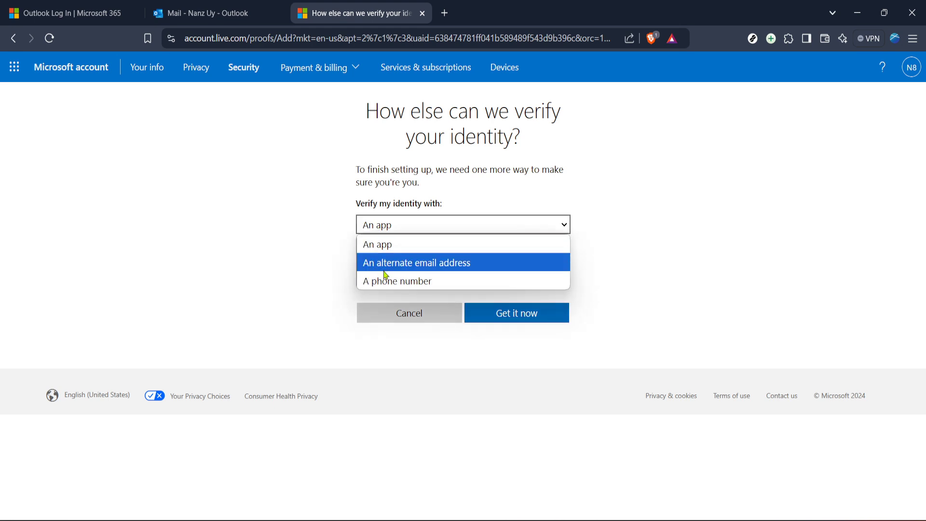
click(415, 262)
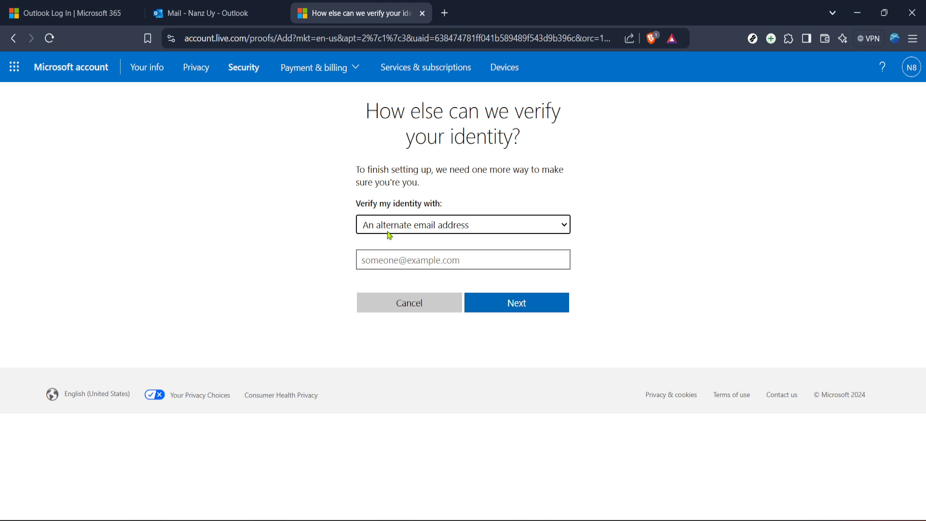
click(462, 225)
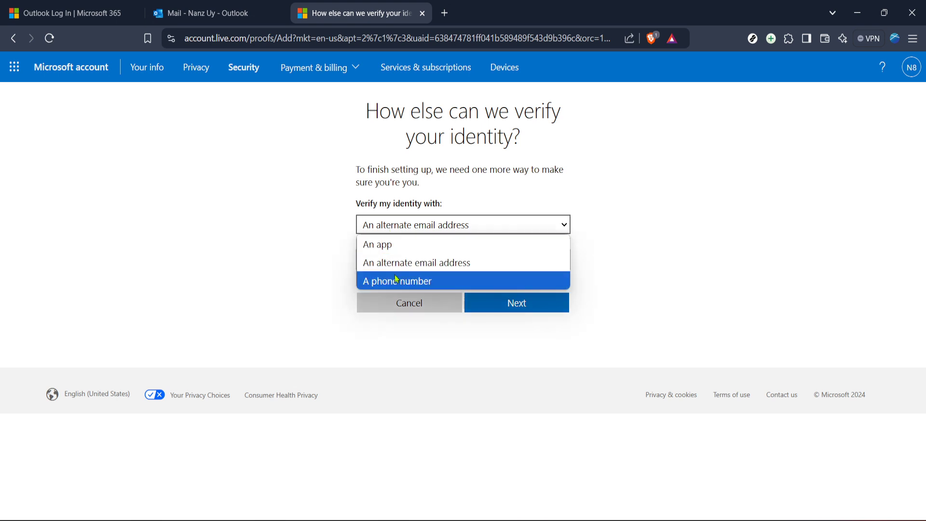
Step: Choose A phone number, showing the Philippines (+63) code and empty number field
click(396, 280)
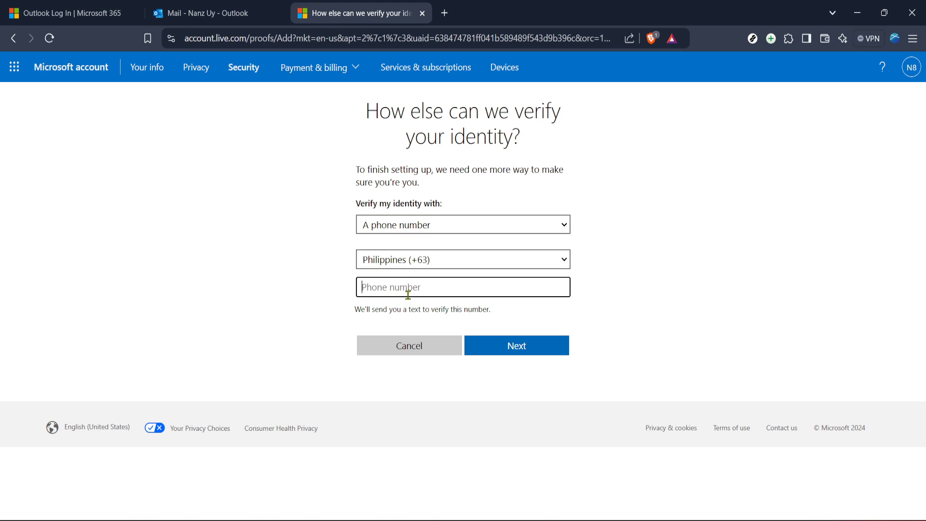
mouse_move(449, 294)
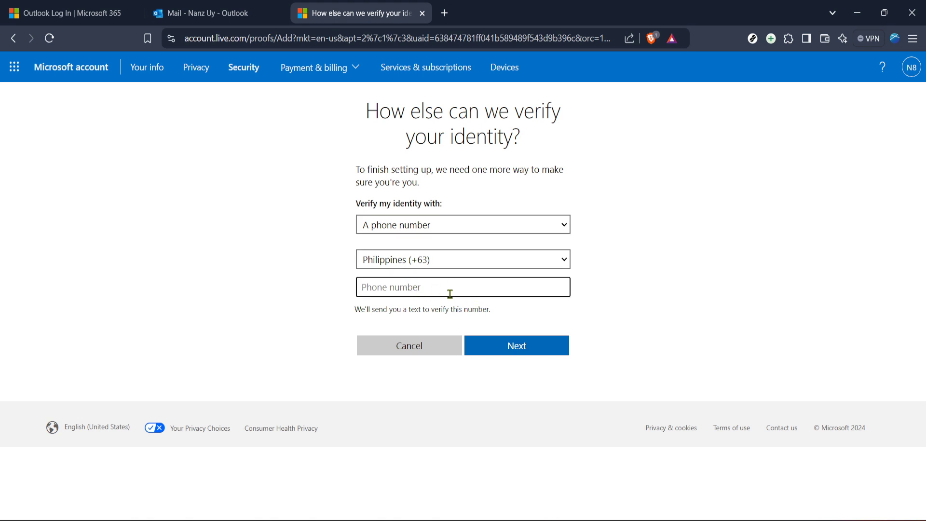